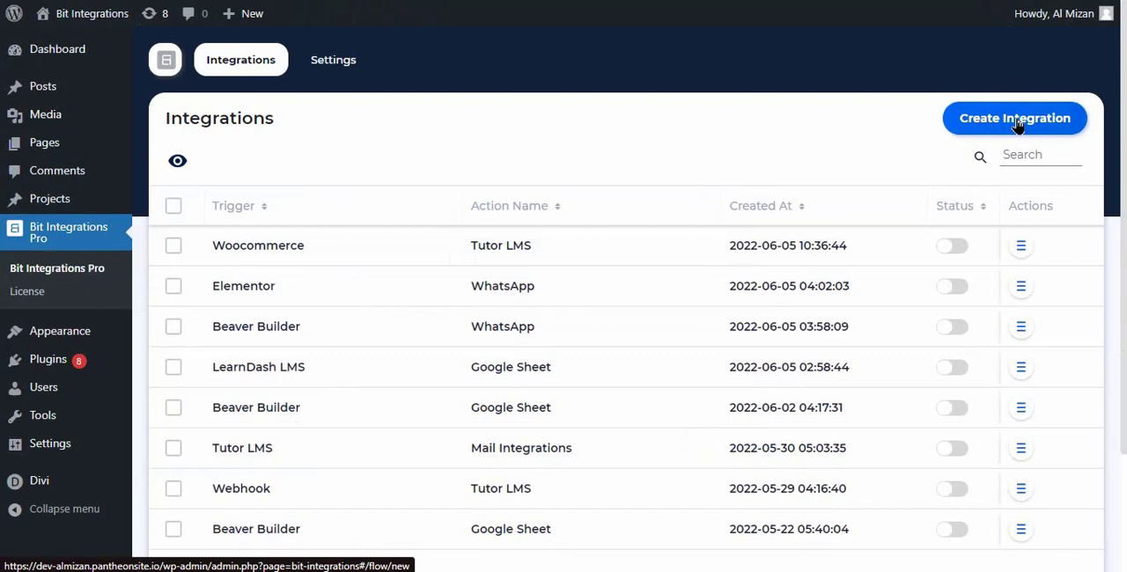
- Create a new integration with a Divi trigger using its 'contact Form' form
click(1015, 118)
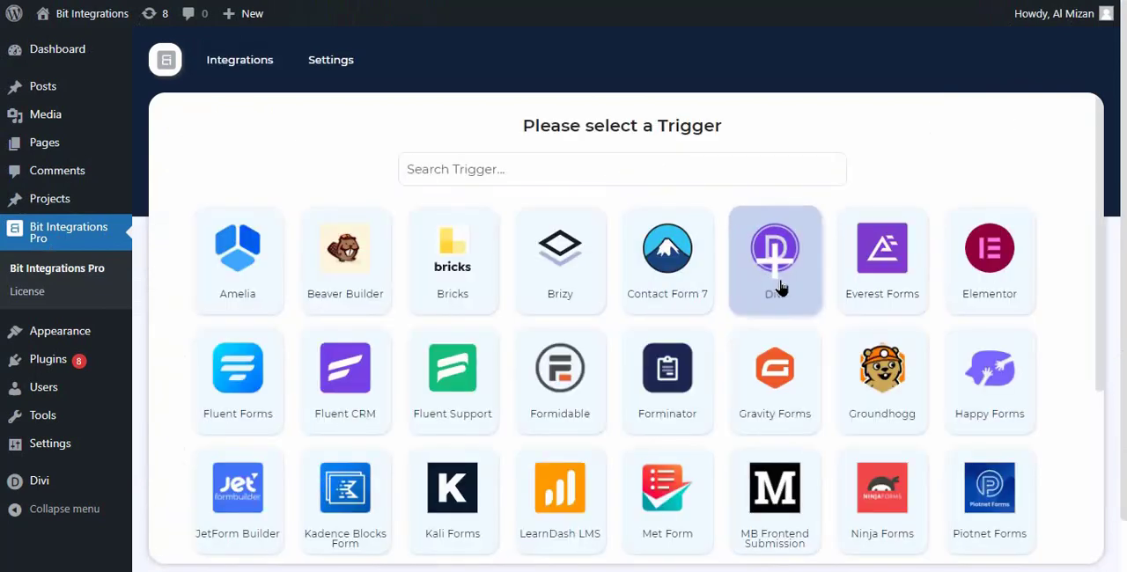
text(di)
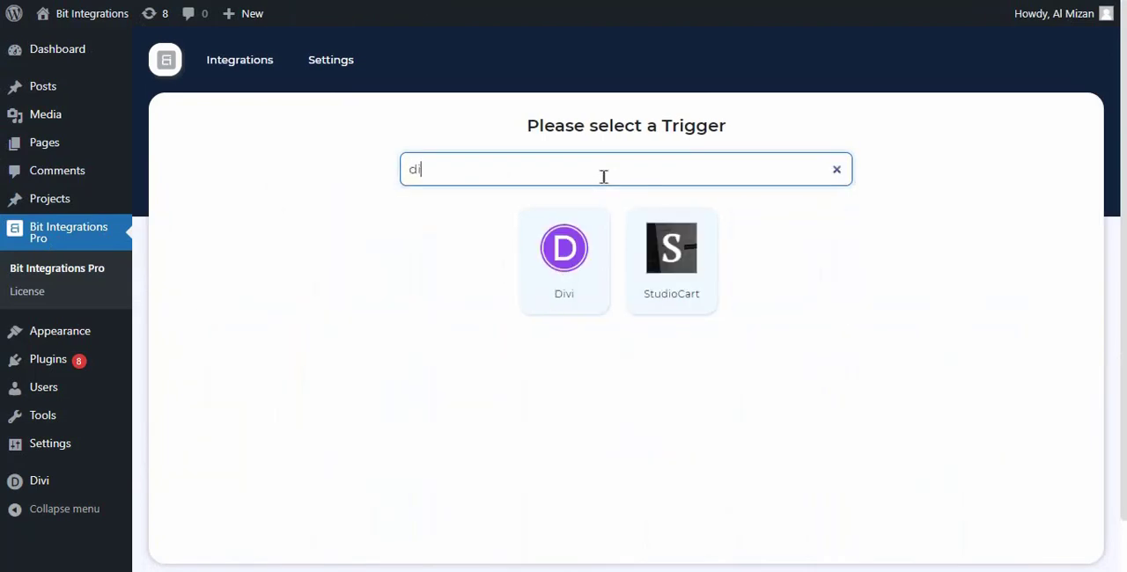
click(563, 248)
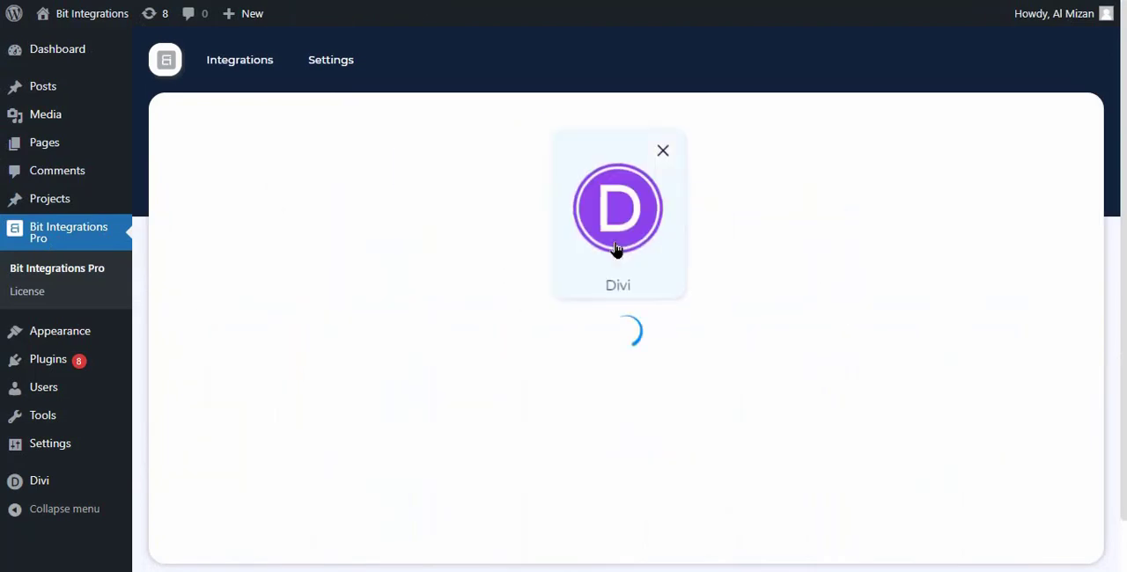
click(617, 209)
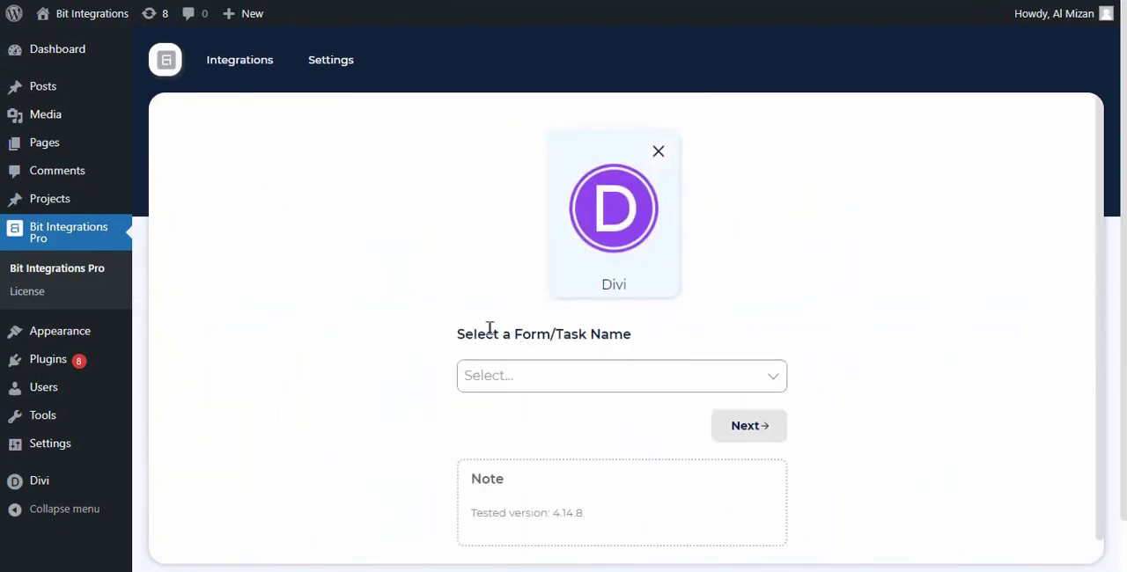
mouse_move(661, 339)
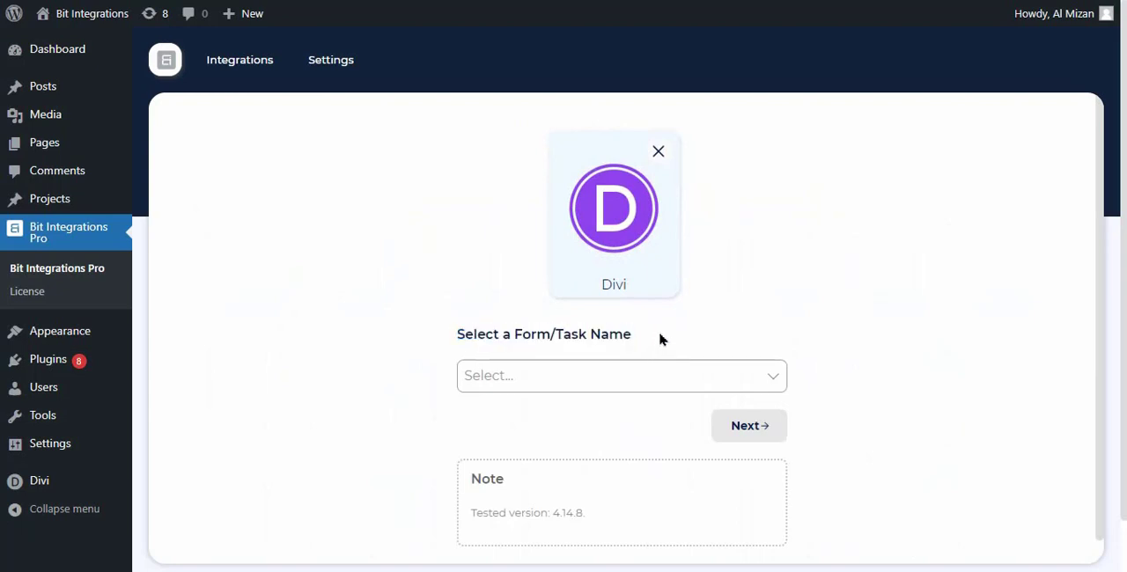
click(621, 376)
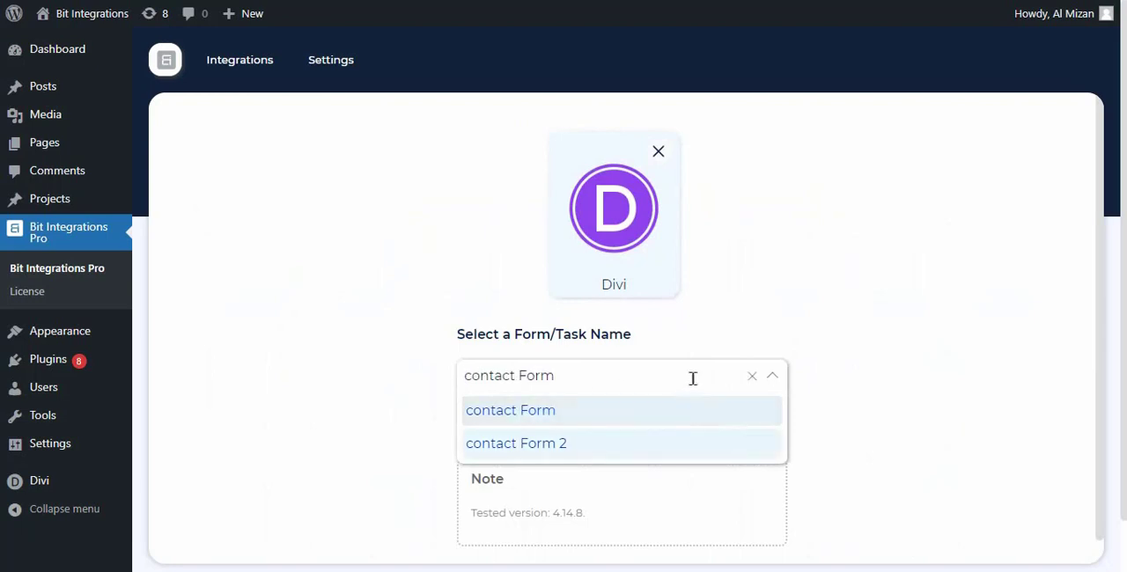
click(509, 410)
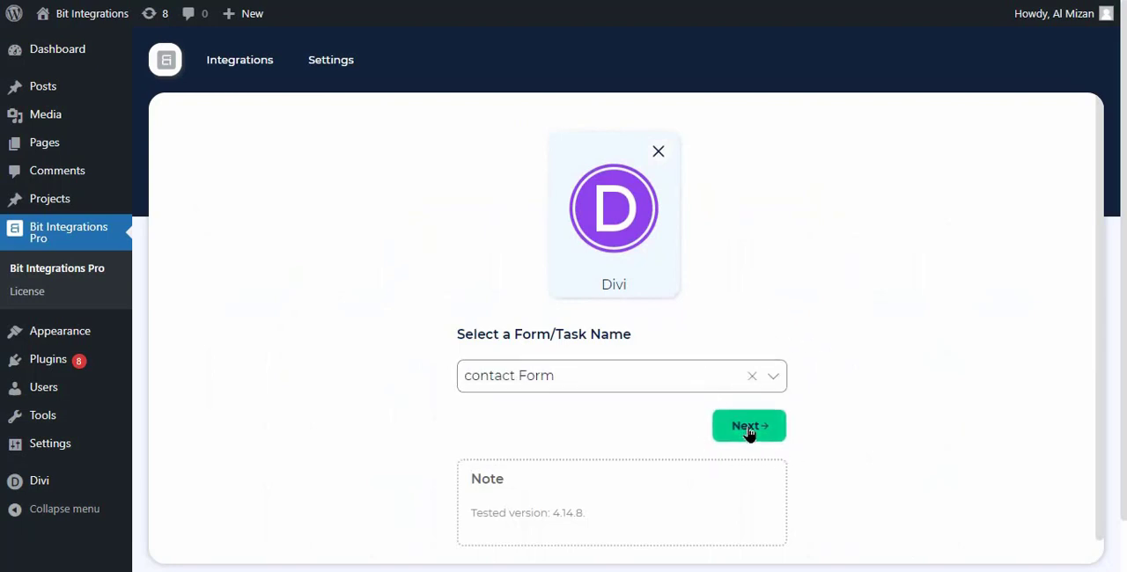
- Select Getgist as the action and name the integration 'Getgist Integration'
click(748, 426)
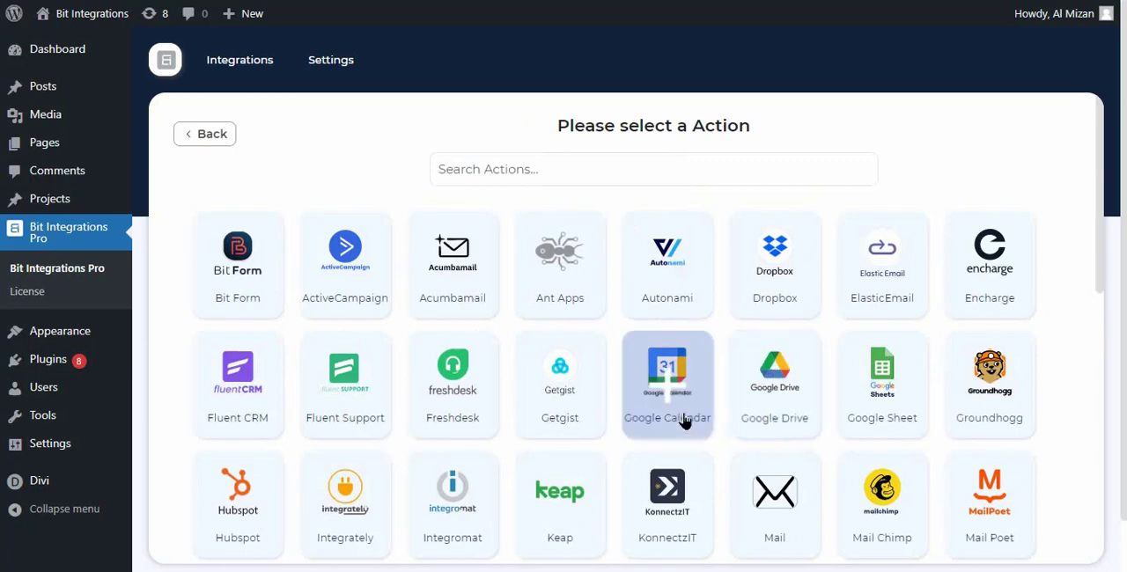
mouse_move(559, 393)
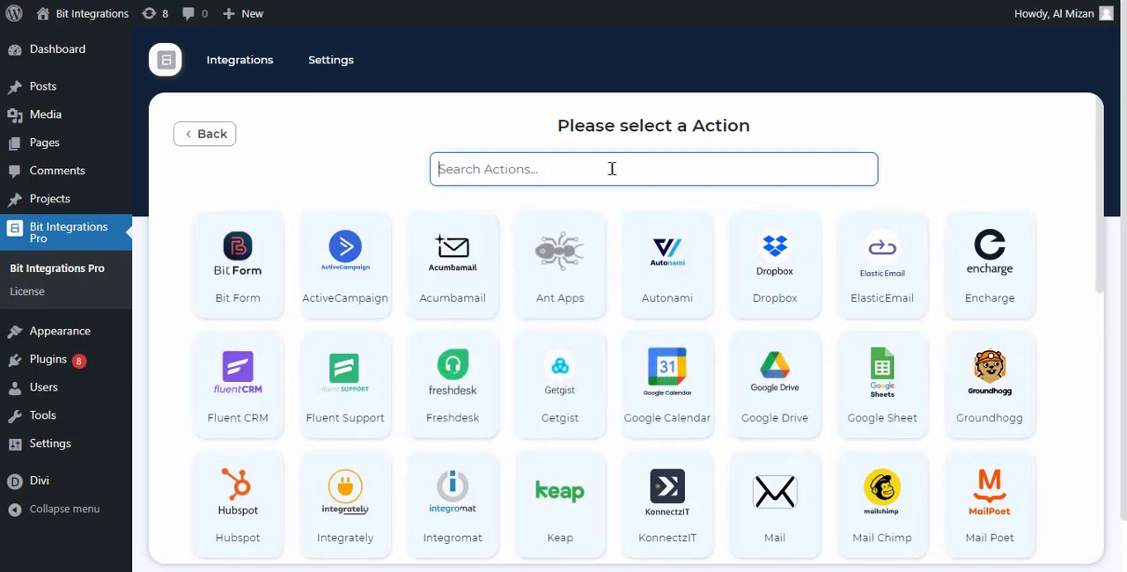
text(getgist)
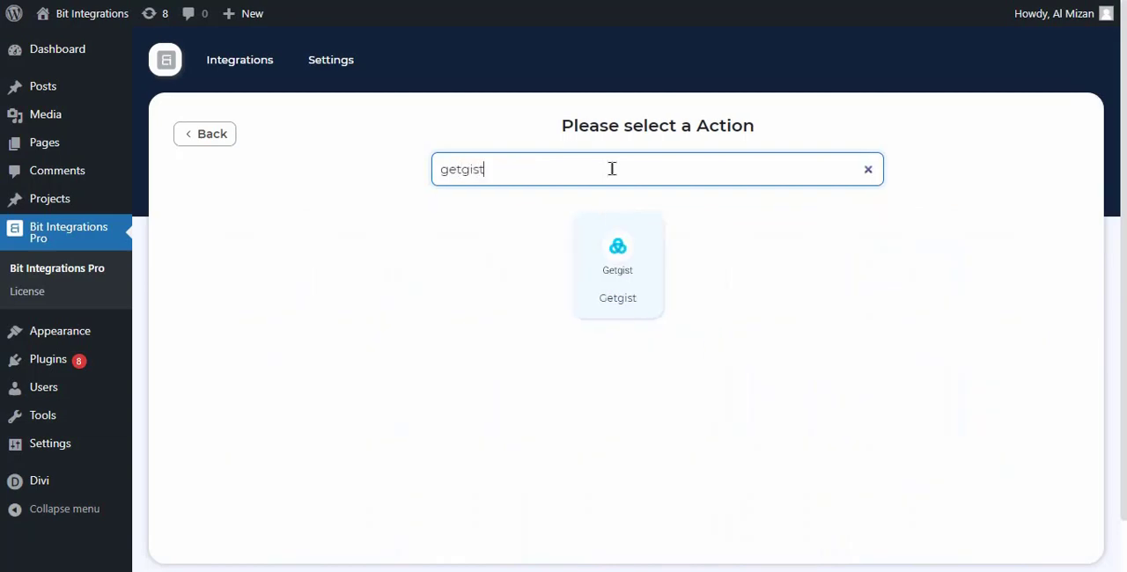
mouse_move(626, 298)
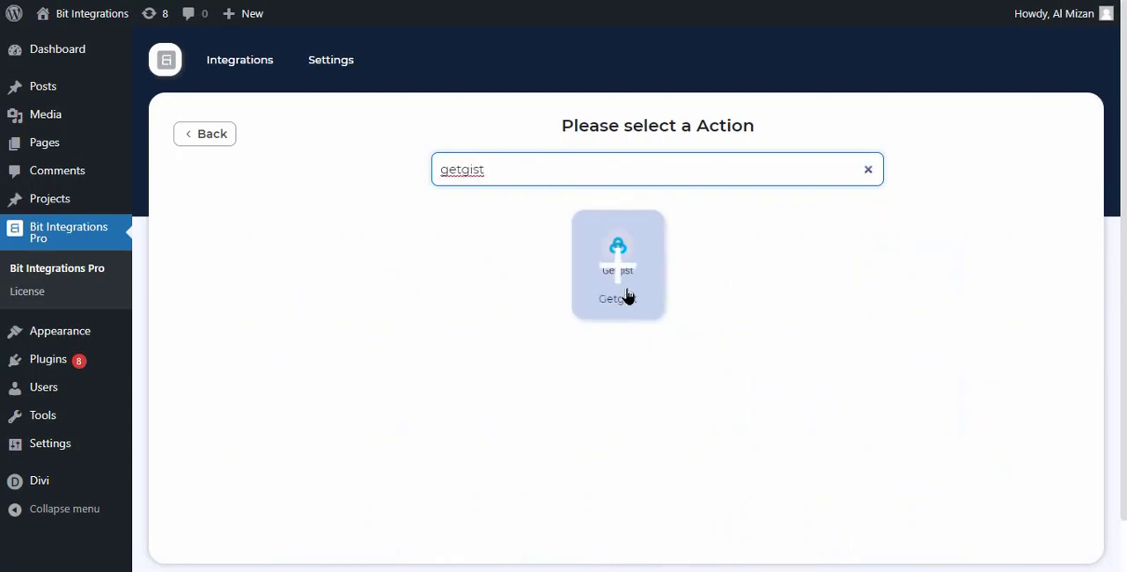
click(619, 264)
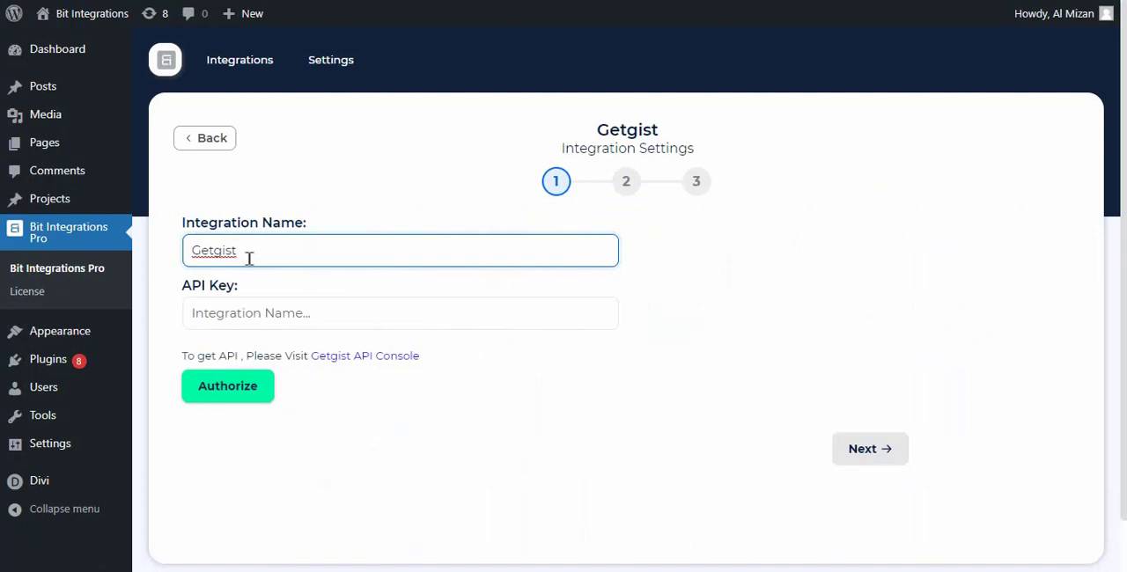
text(Integrations)
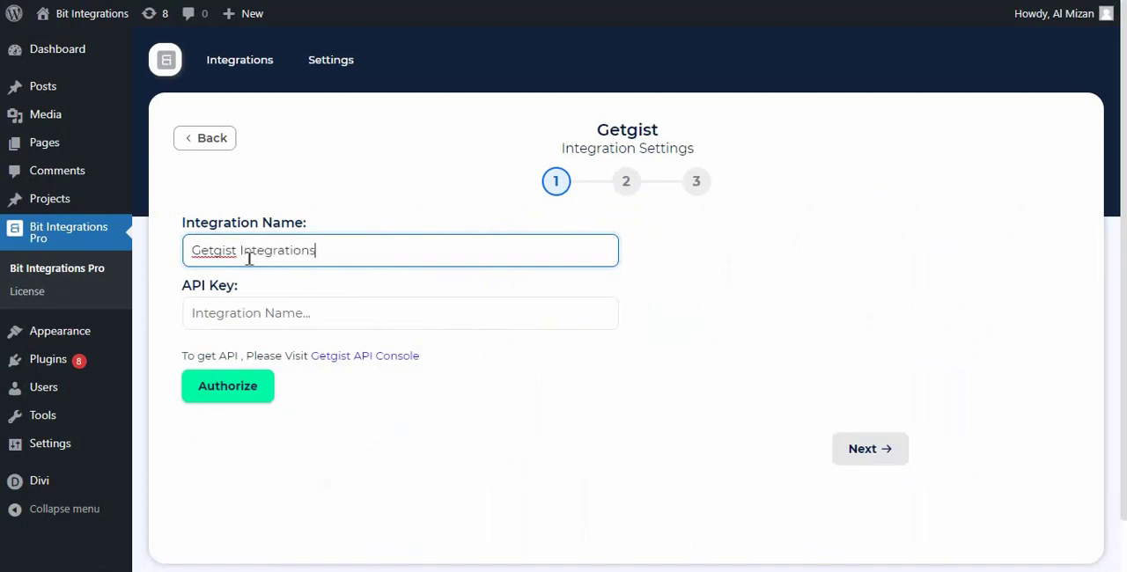
key(Backspace)
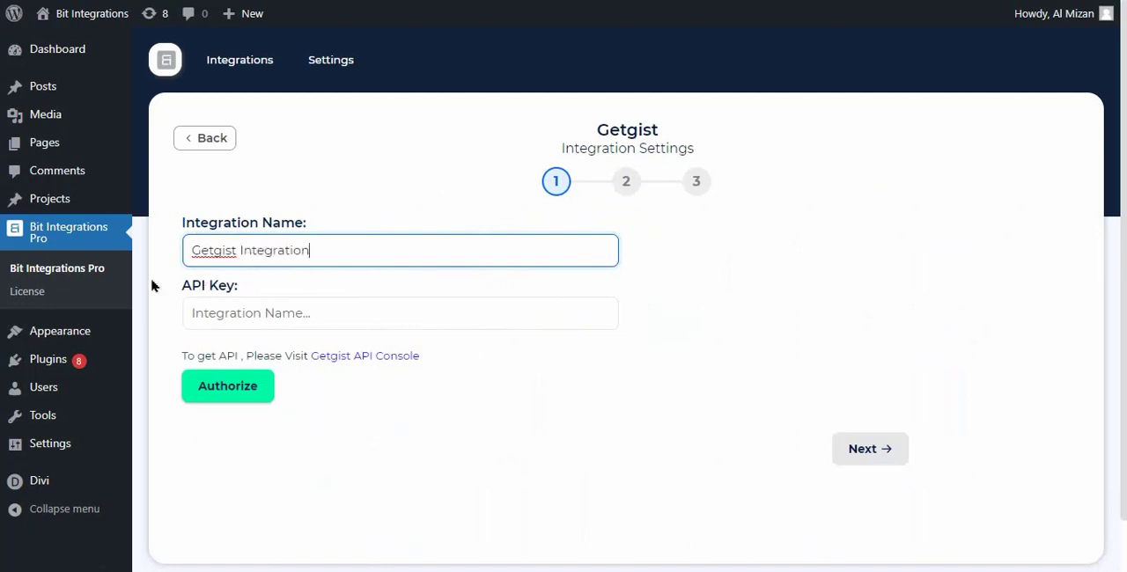
- Copy the workspace API key from Getgist's Settings > API & Webhooks page
click(400, 312)
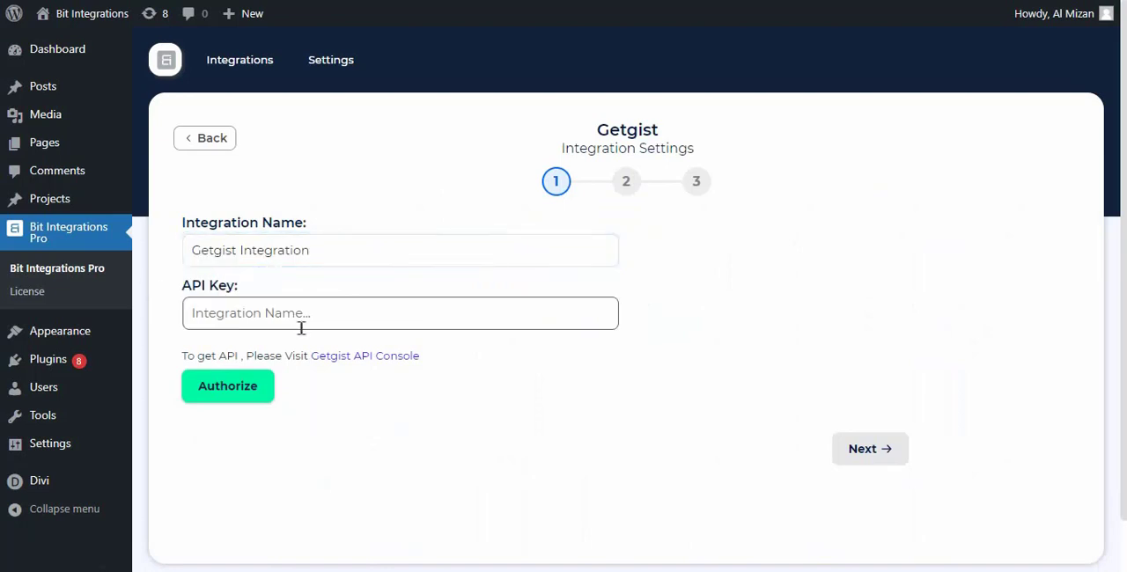
mouse_move(361, 361)
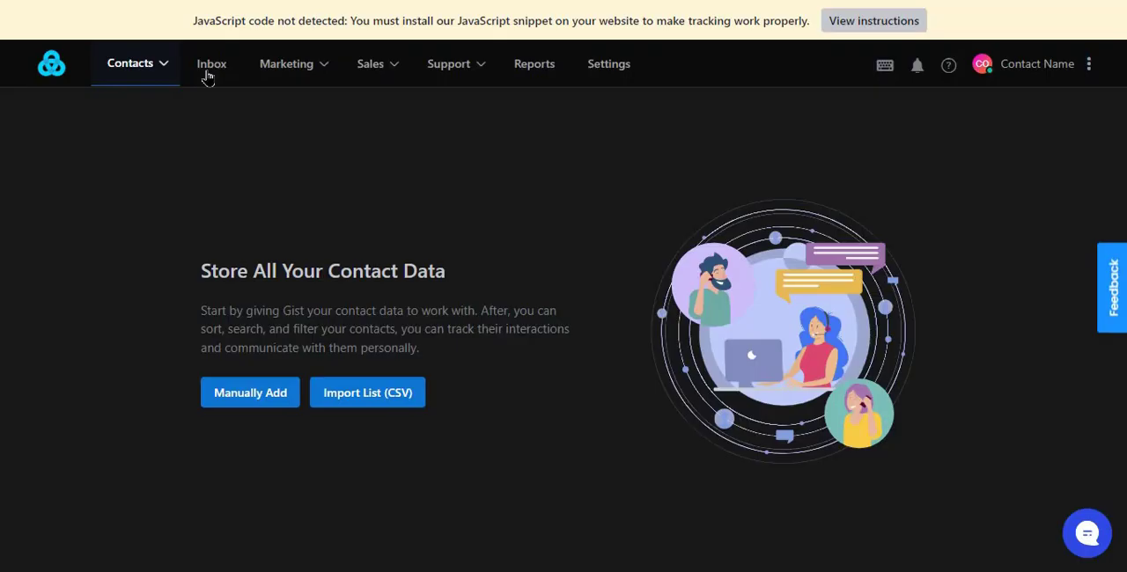
click(609, 64)
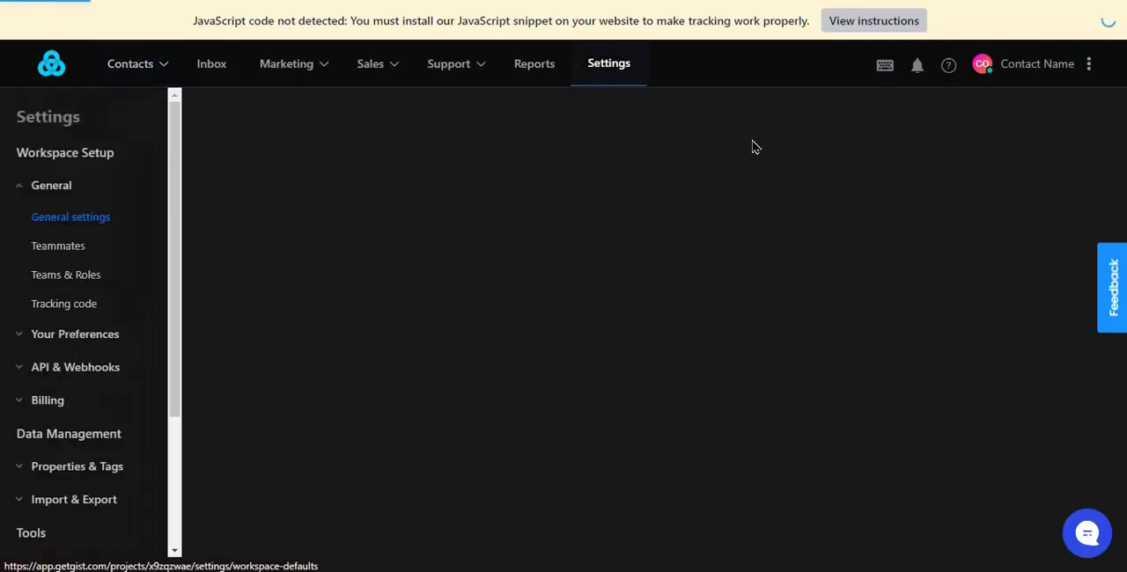
click(71, 216)
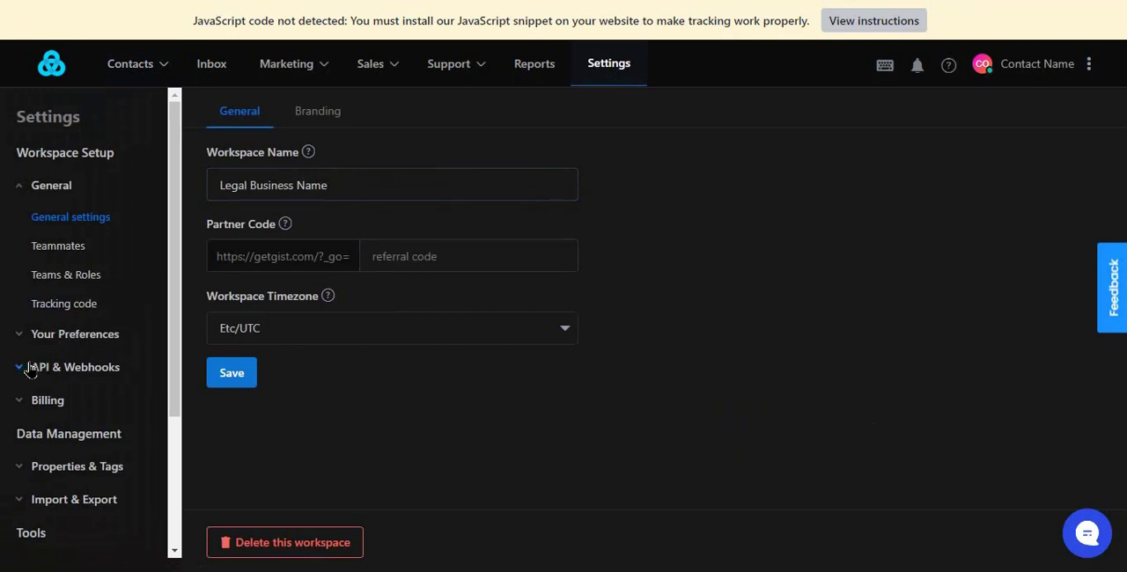
click(75, 367)
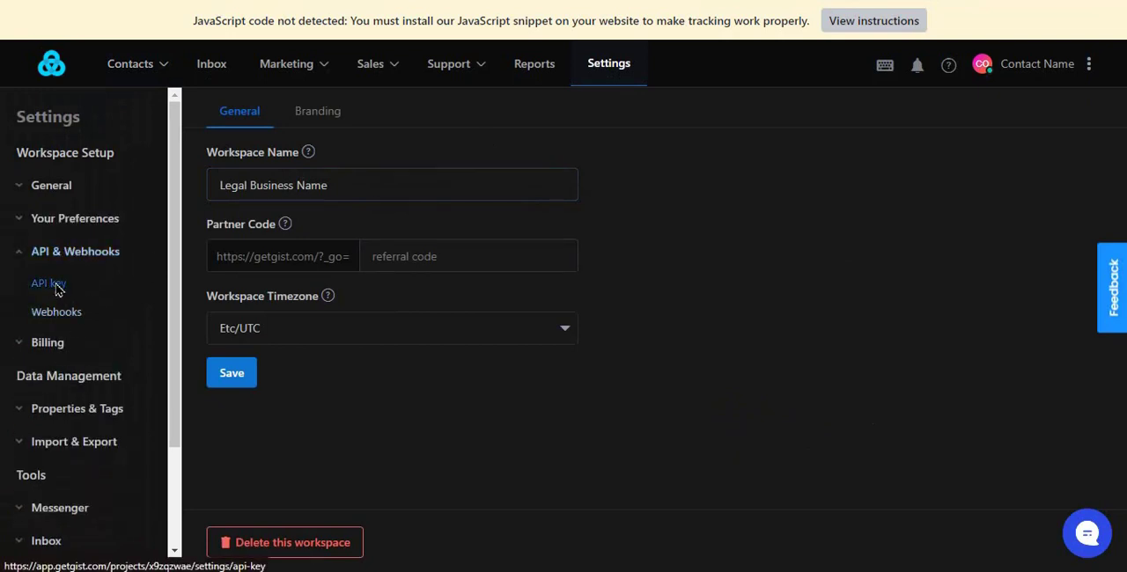
click(48, 282)
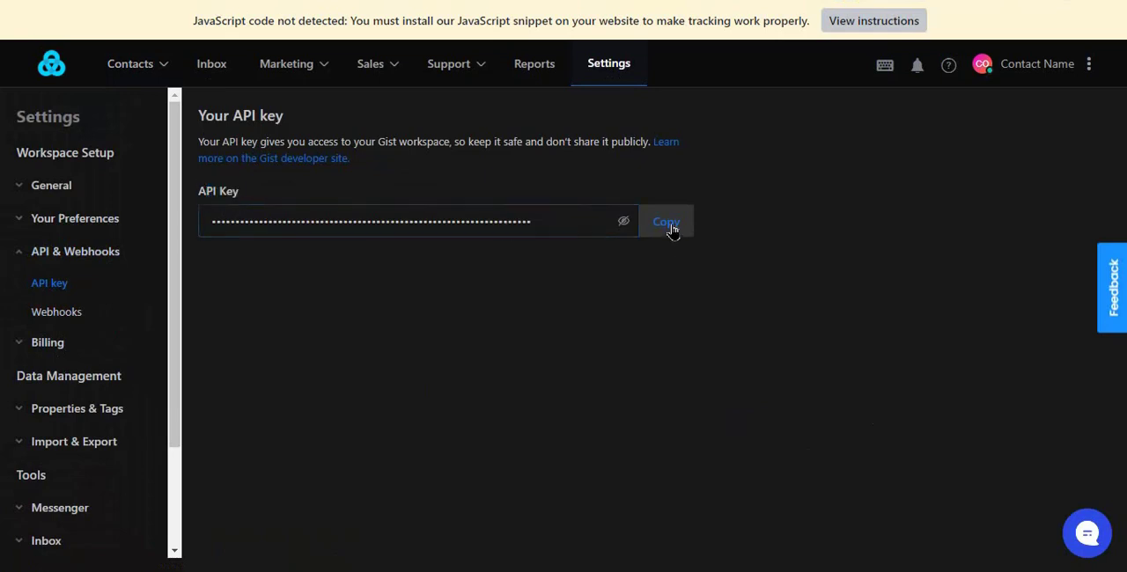
click(666, 221)
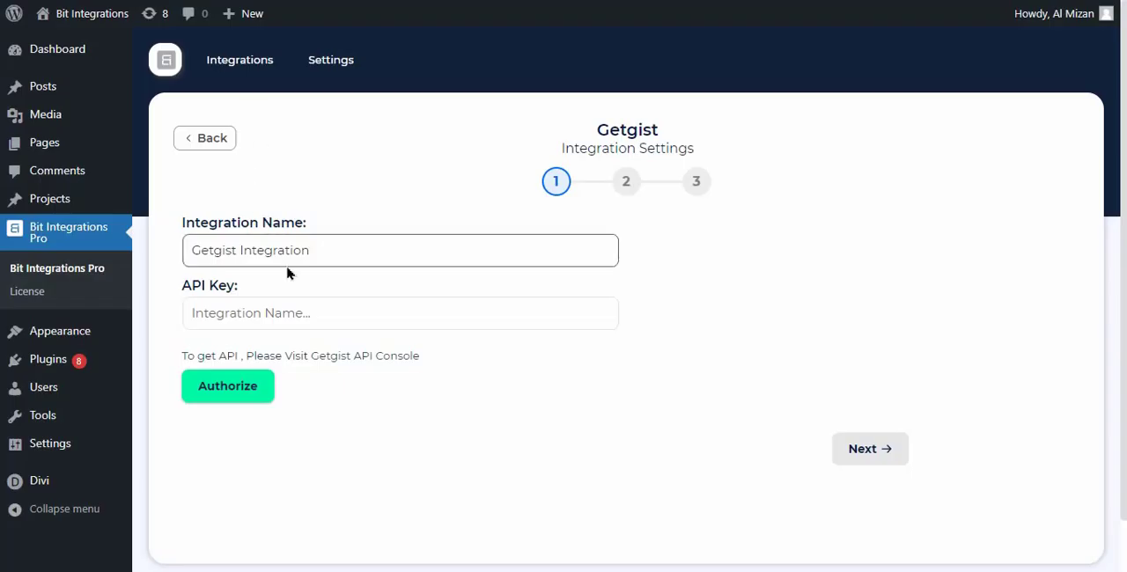
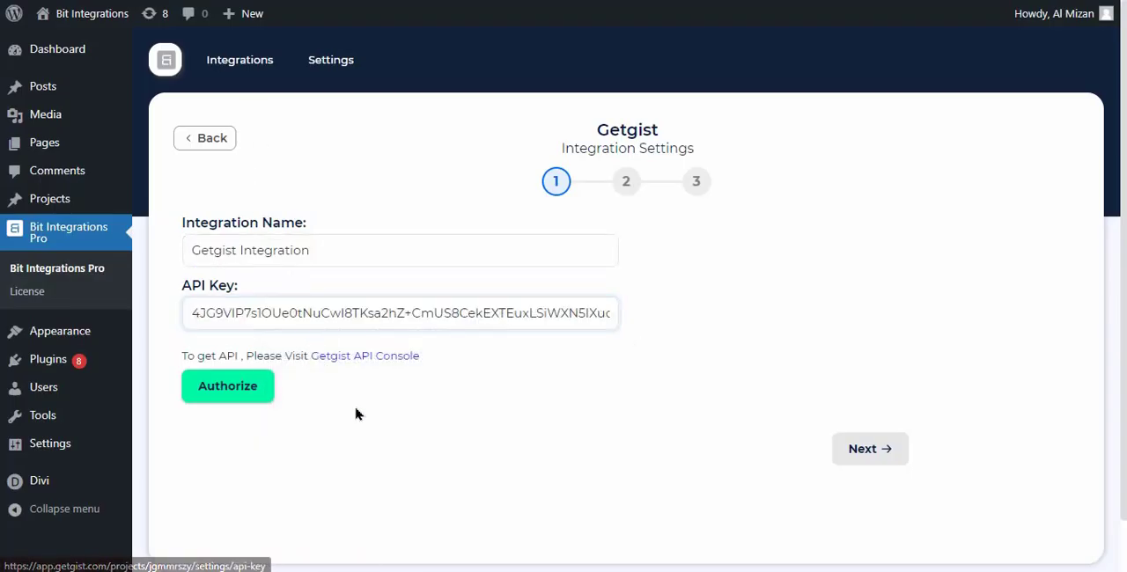
- Paste the Getgist API key, authorize it, and continue to field mapping
click(227, 386)
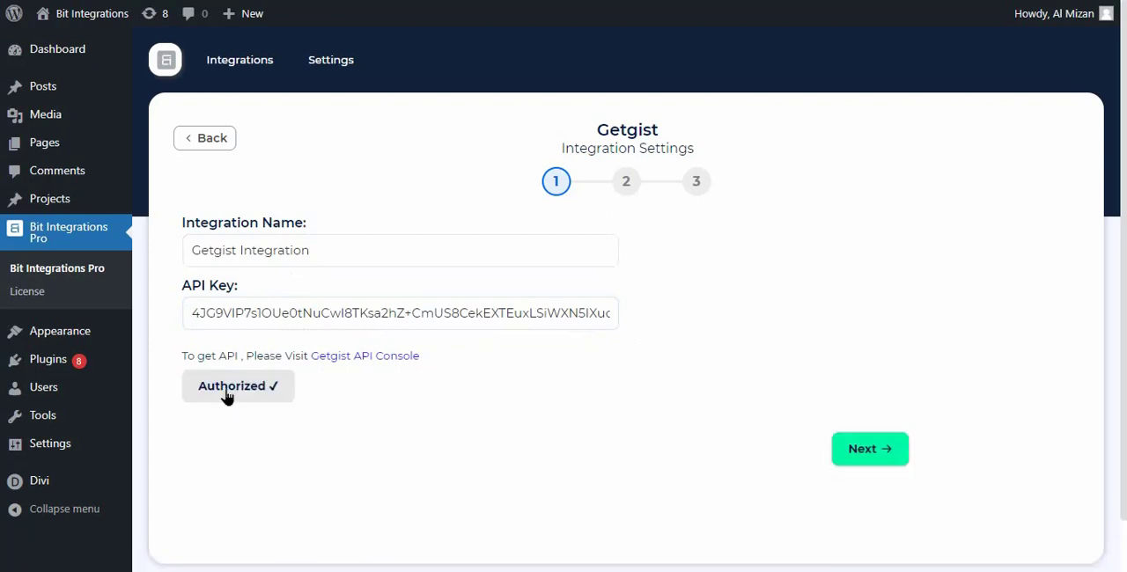
mouse_move(258, 393)
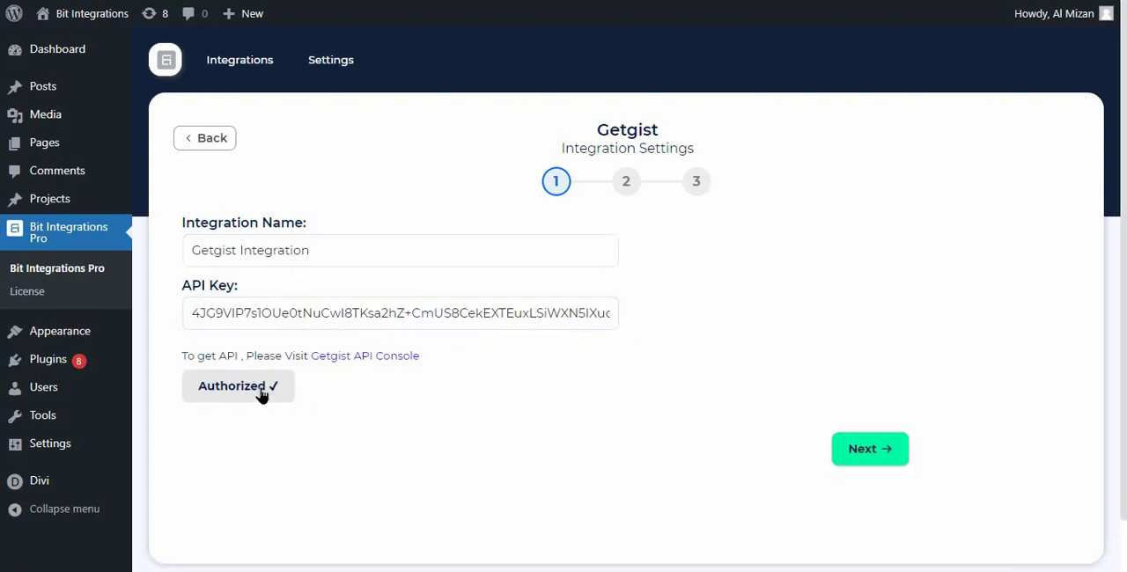
click(870, 449)
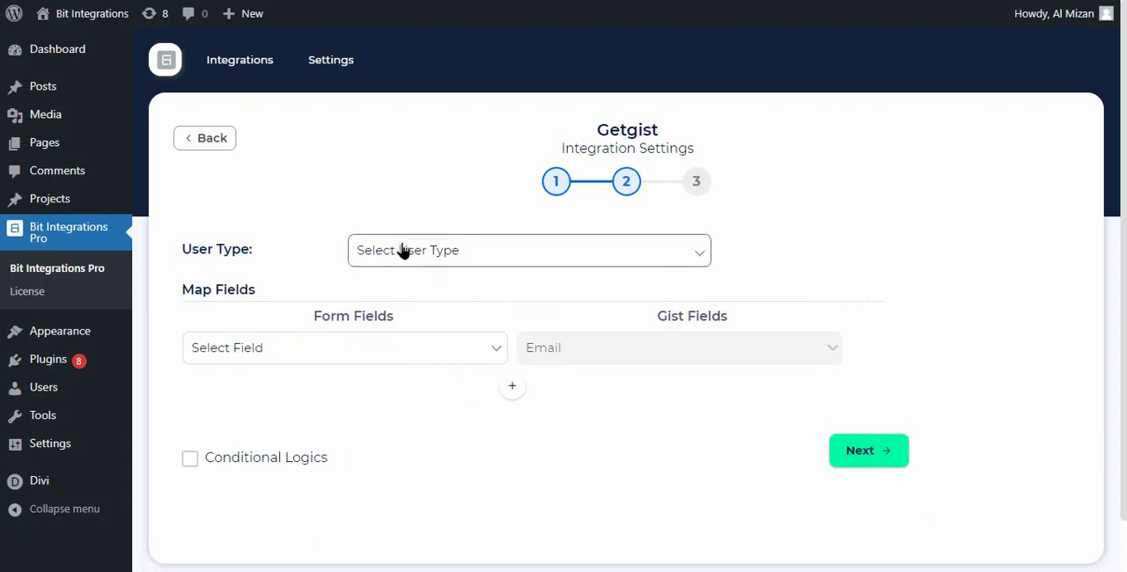
- Set User Type to Lead and map Email Address to Email
click(529, 251)
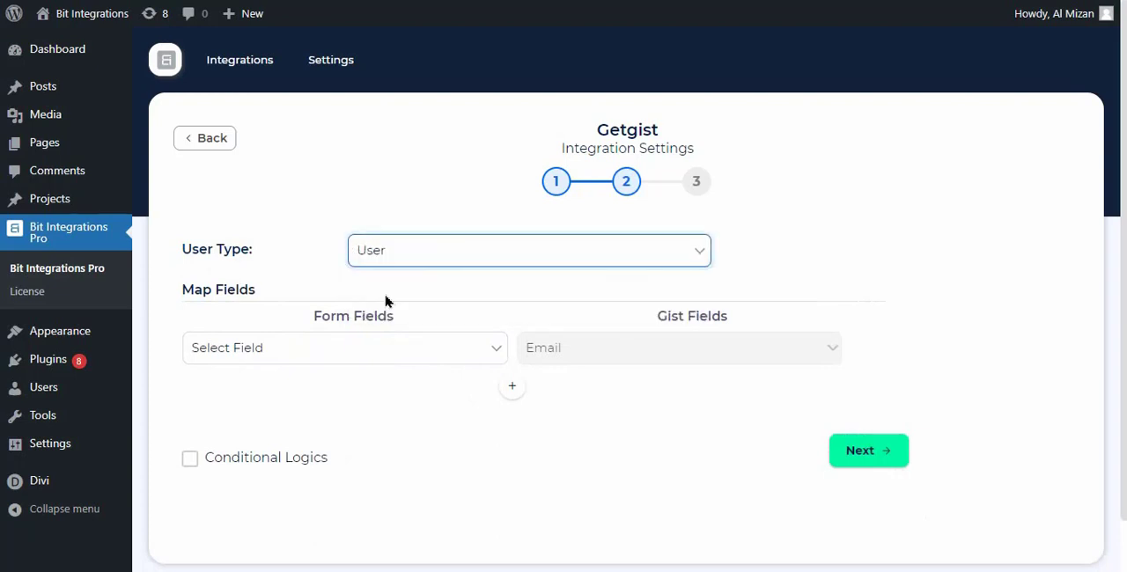
click(528, 250)
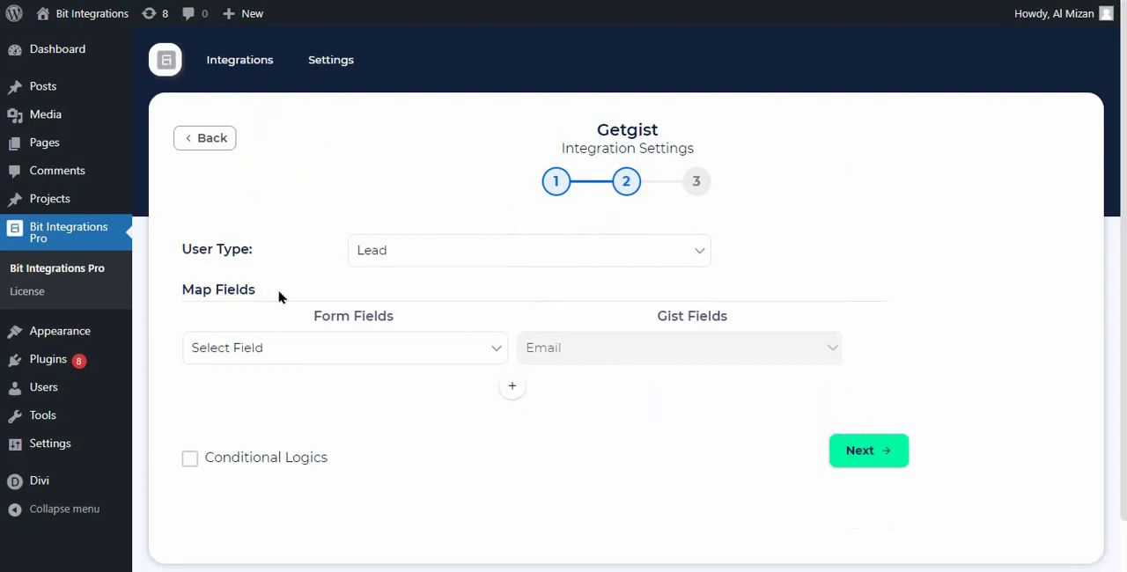
click(345, 348)
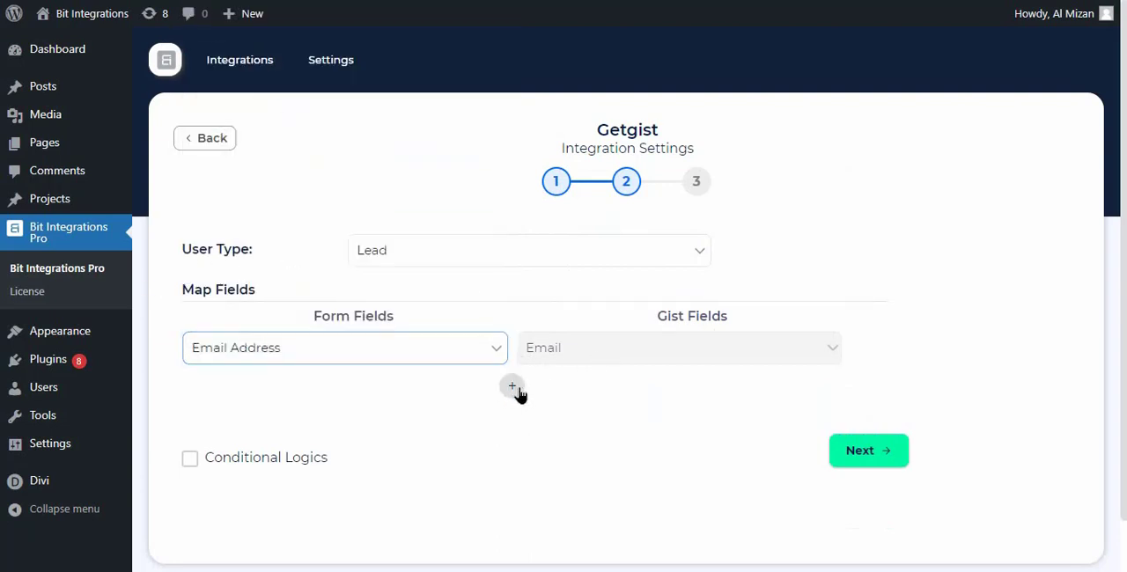
- Add a Name-to-Name mapping row, then finish and save the integration
click(511, 386)
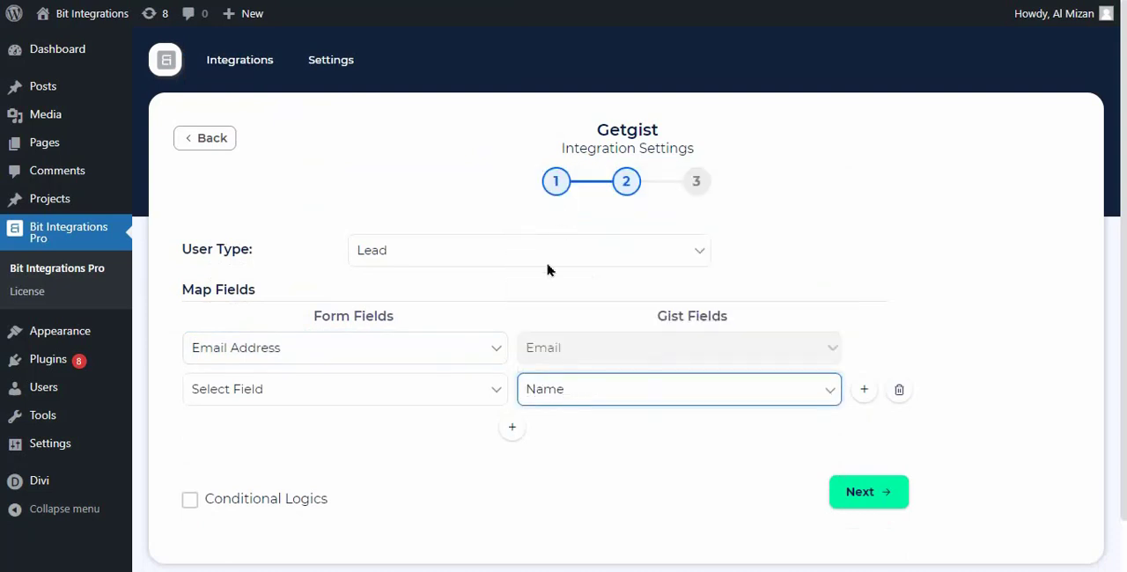
click(344, 389)
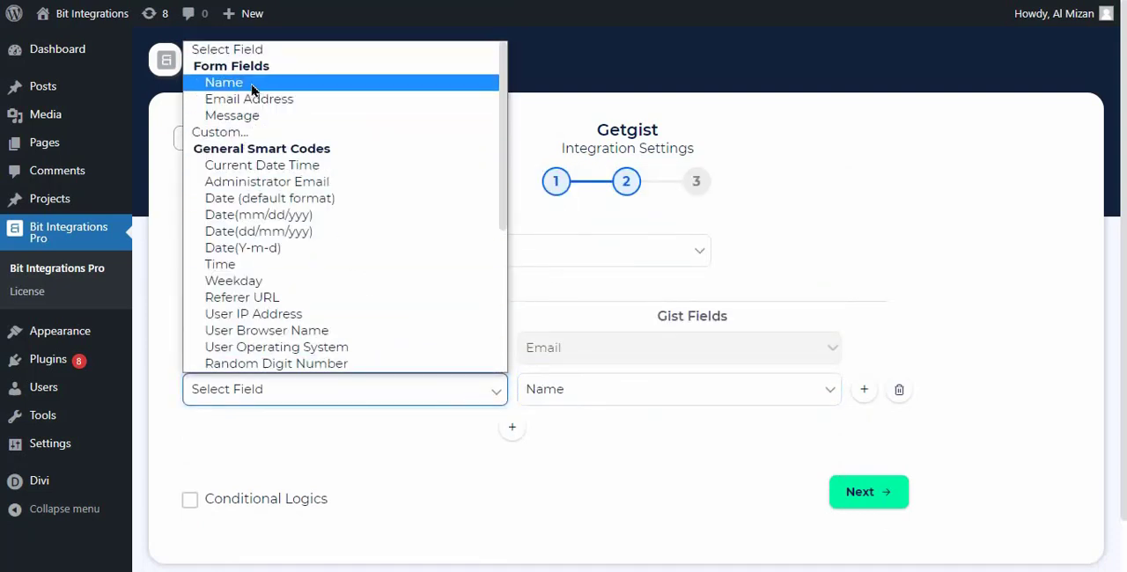
click(224, 82)
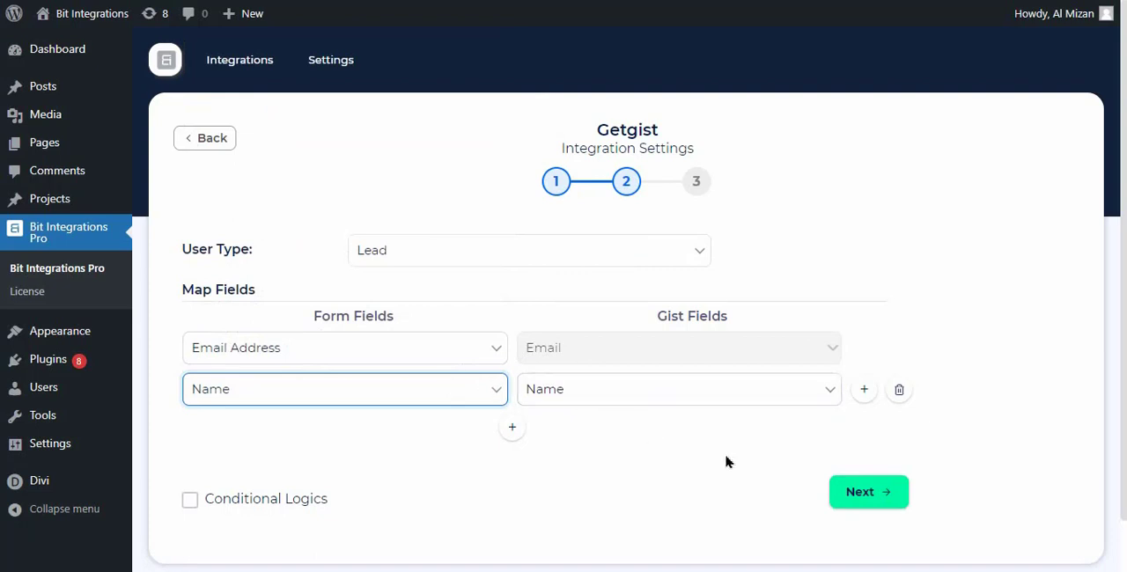
click(867, 491)
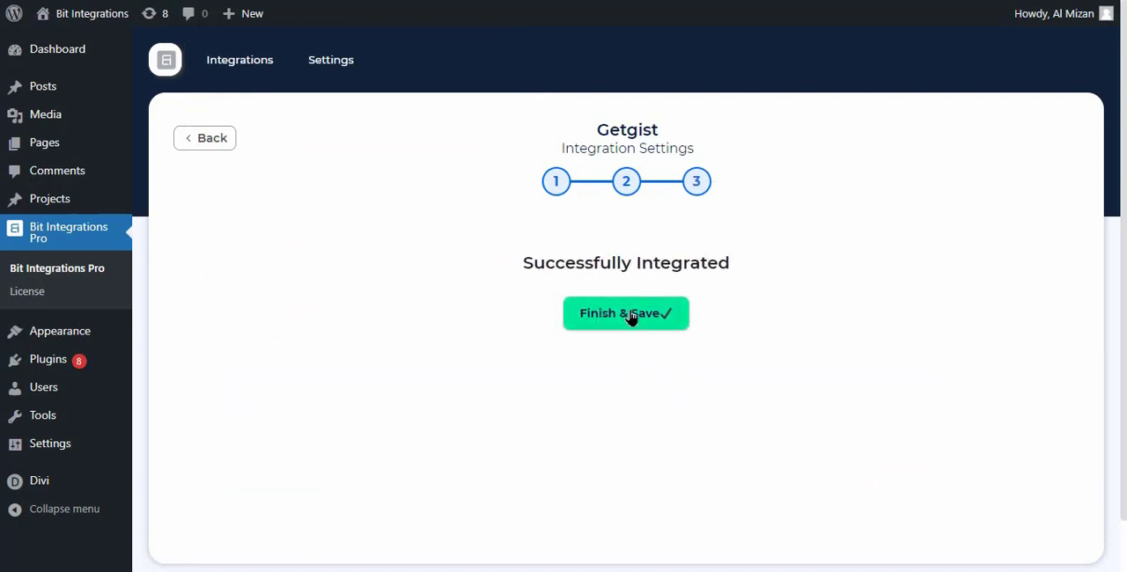
click(626, 314)
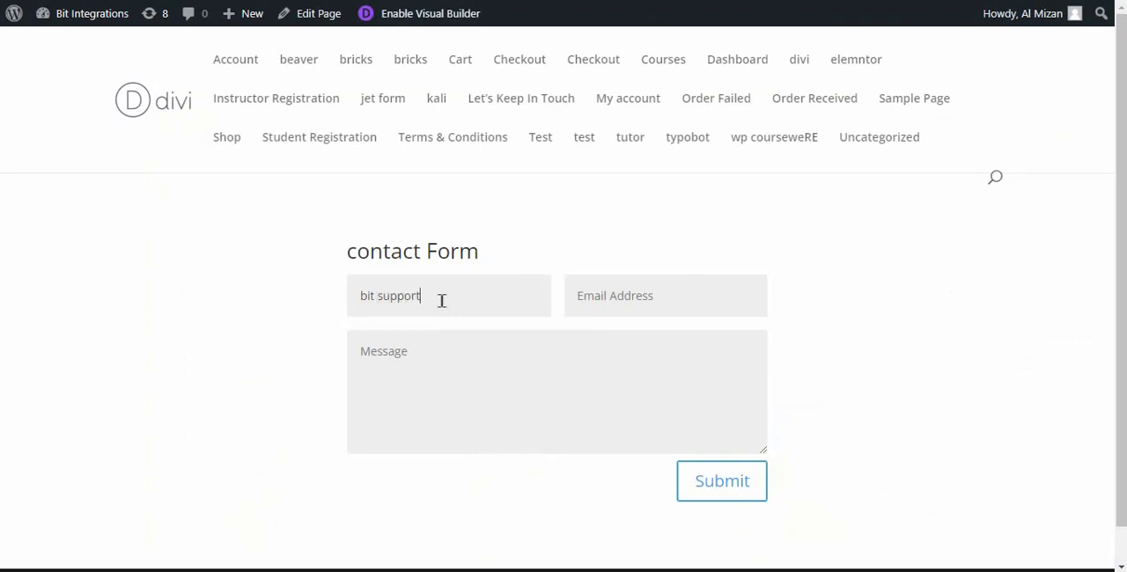
text(b)
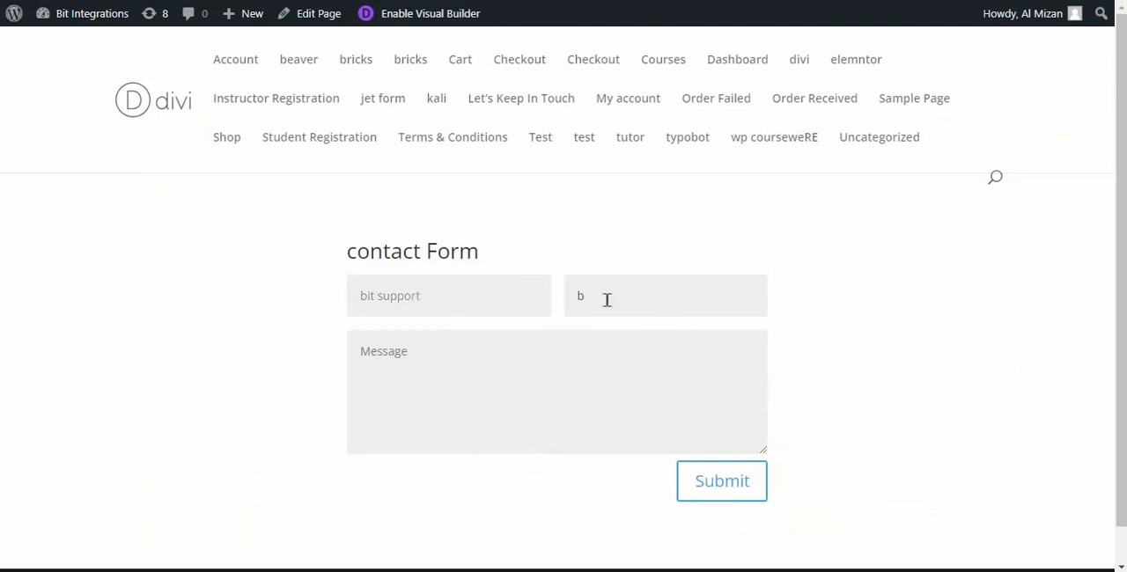
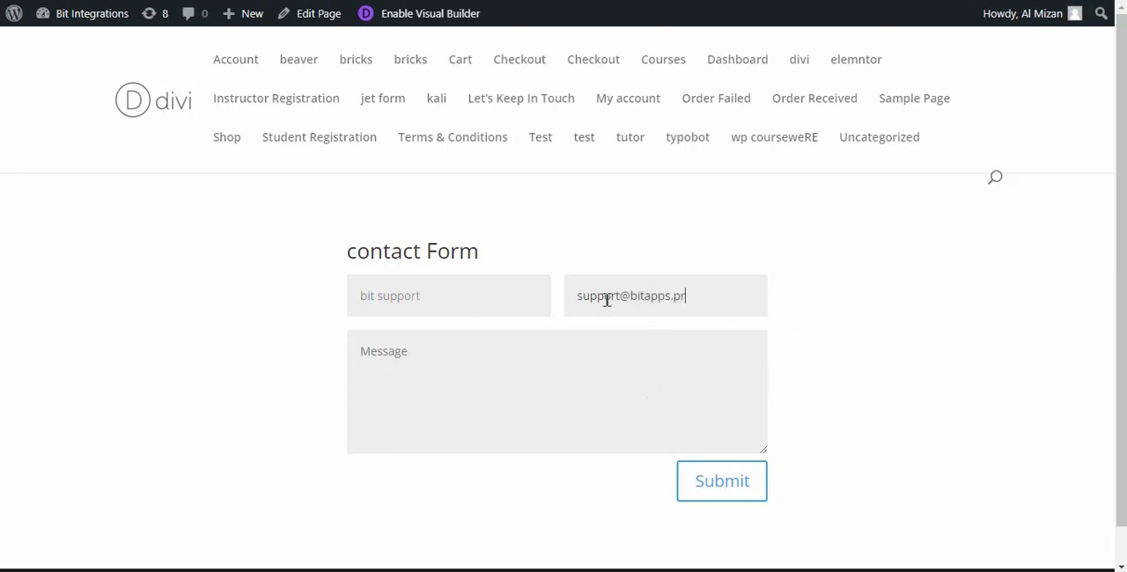
text(test)
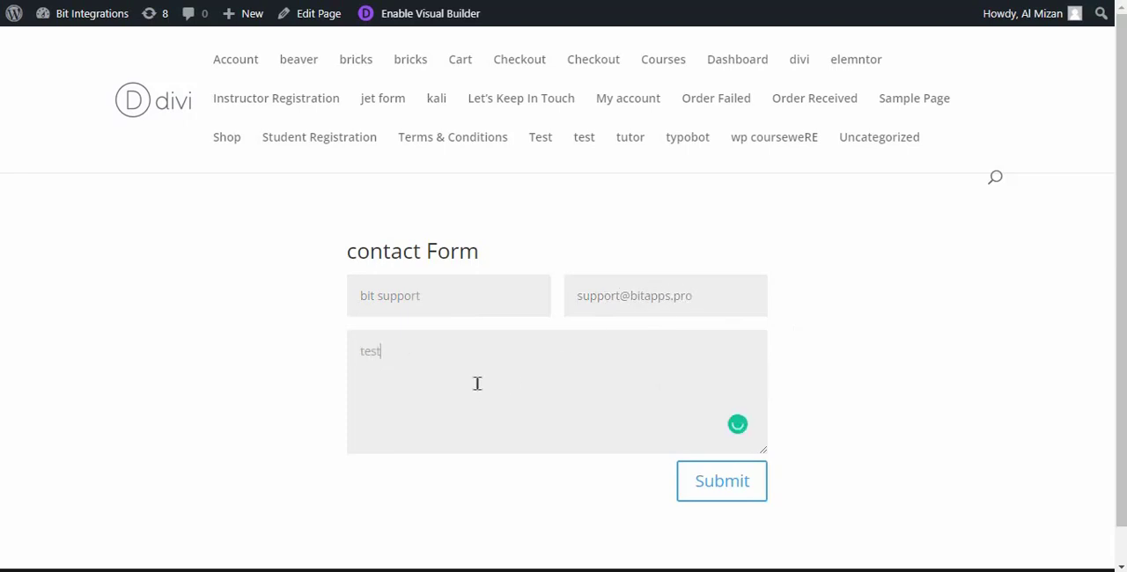
click(712, 480)
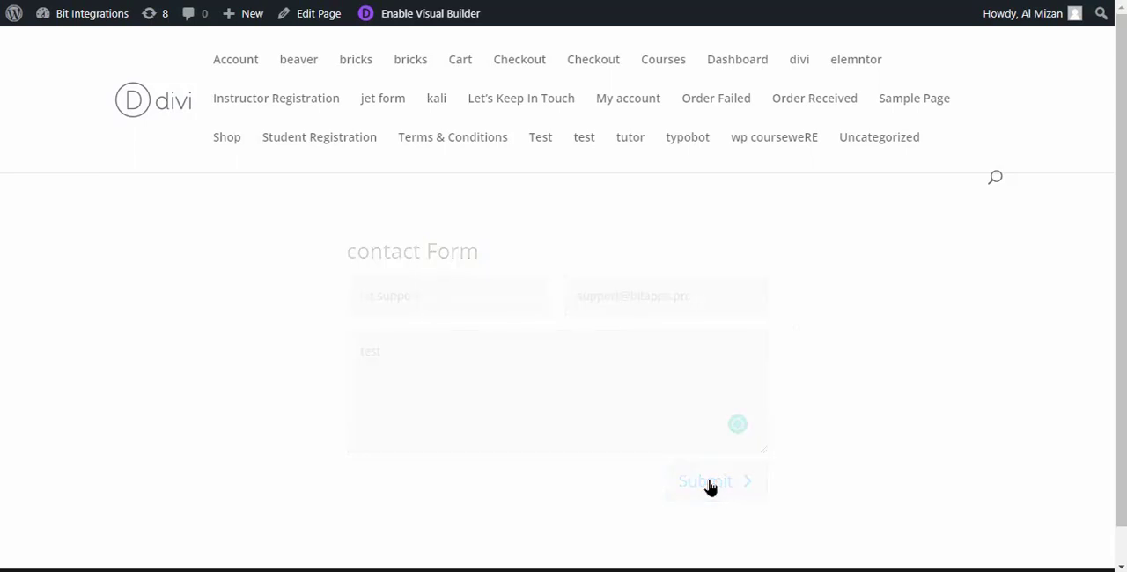
click(710, 481)
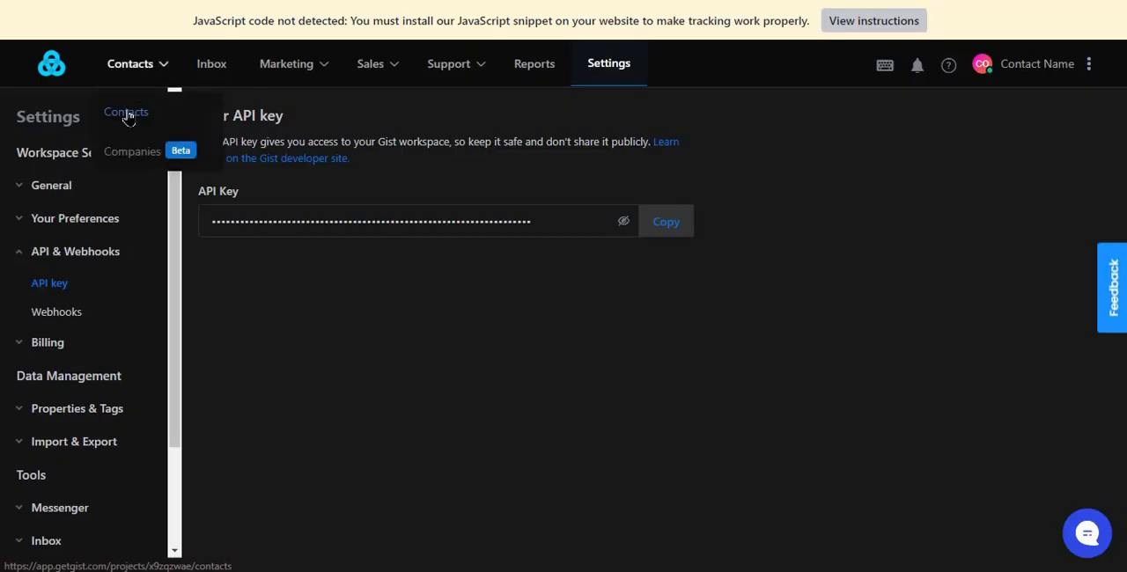
- Open the Getgist workspace's Contacts list from the top bar
click(126, 112)
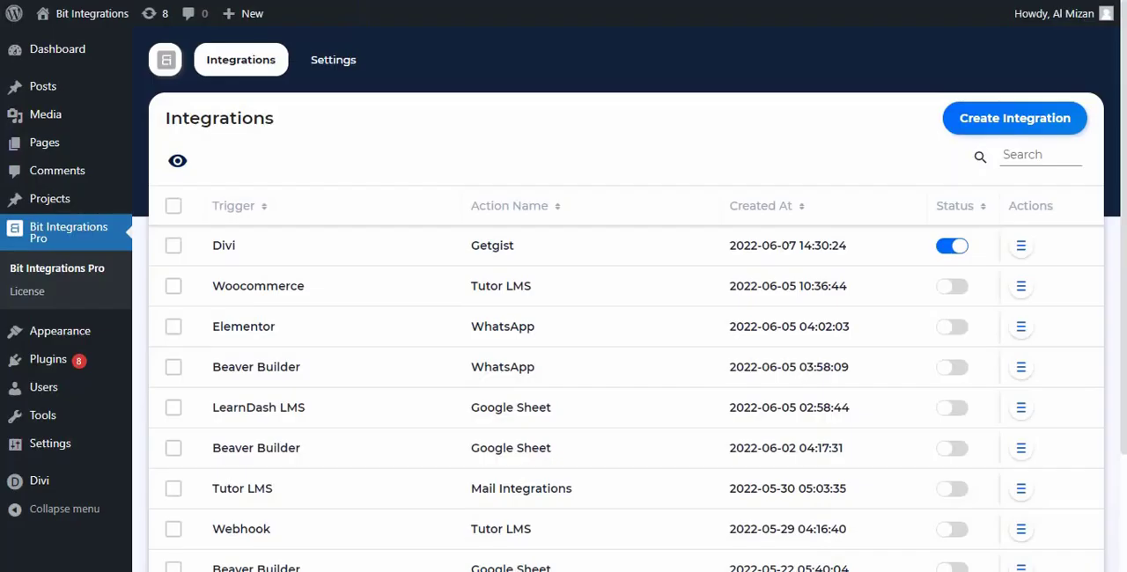
mouse_move(1021, 246)
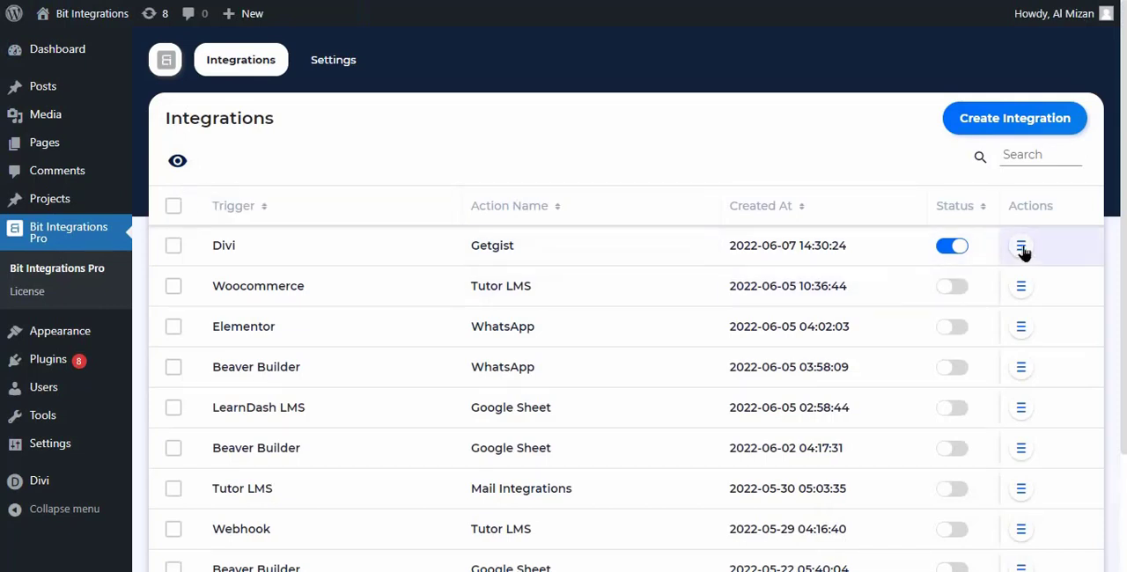
- Open the Timeline for the Divi → Getgist integration row
click(1020, 246)
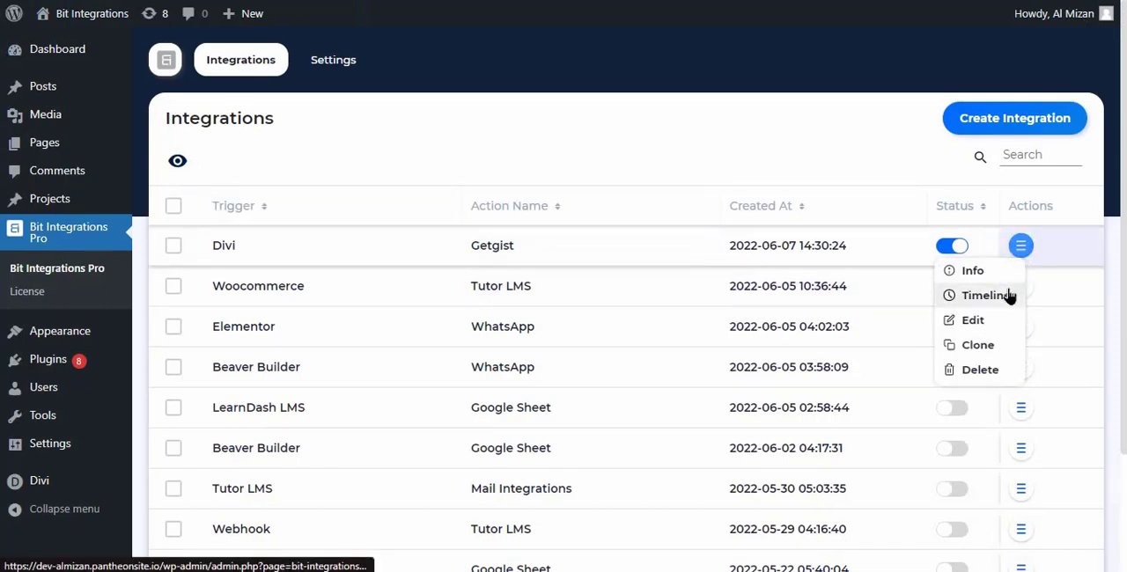
click(986, 295)
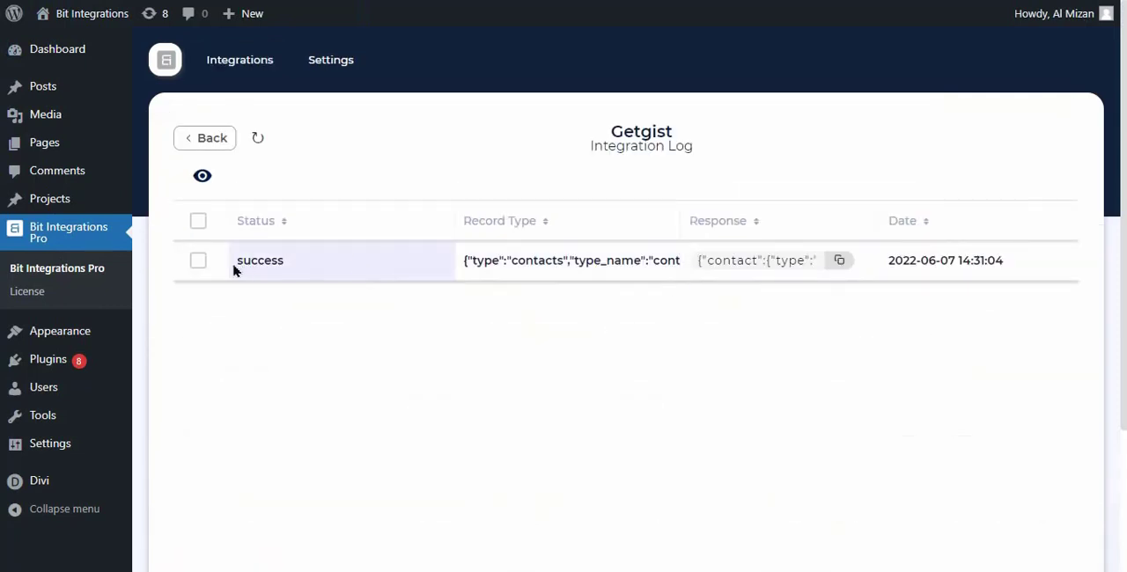